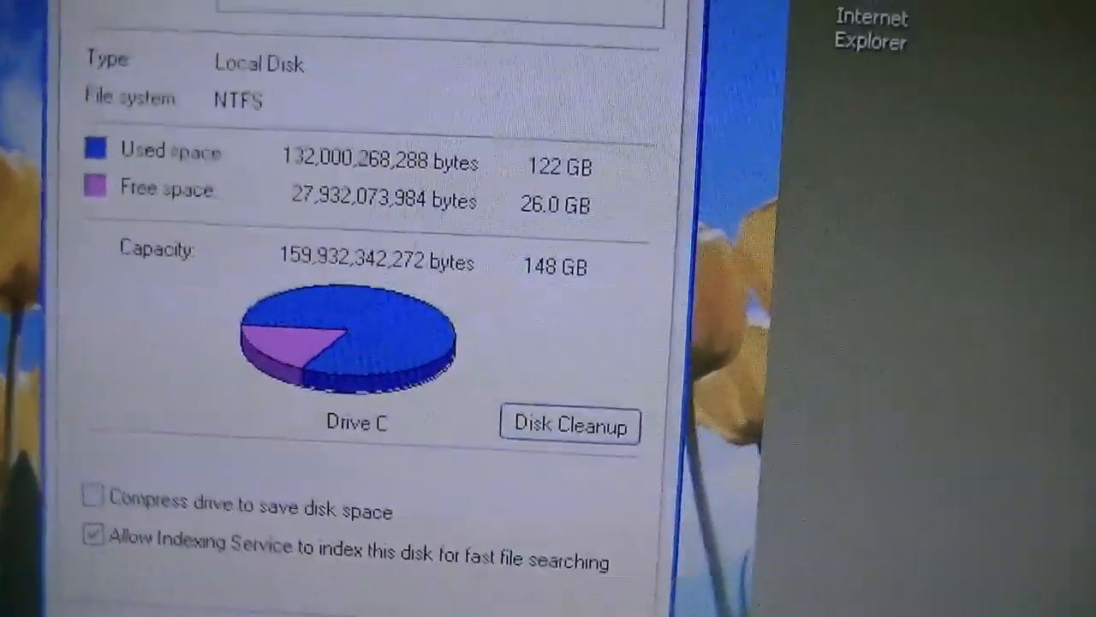
Run Disk Cleanup on drive C to calculate the roughly 6.6 GB of recoverable space
click(570, 426)
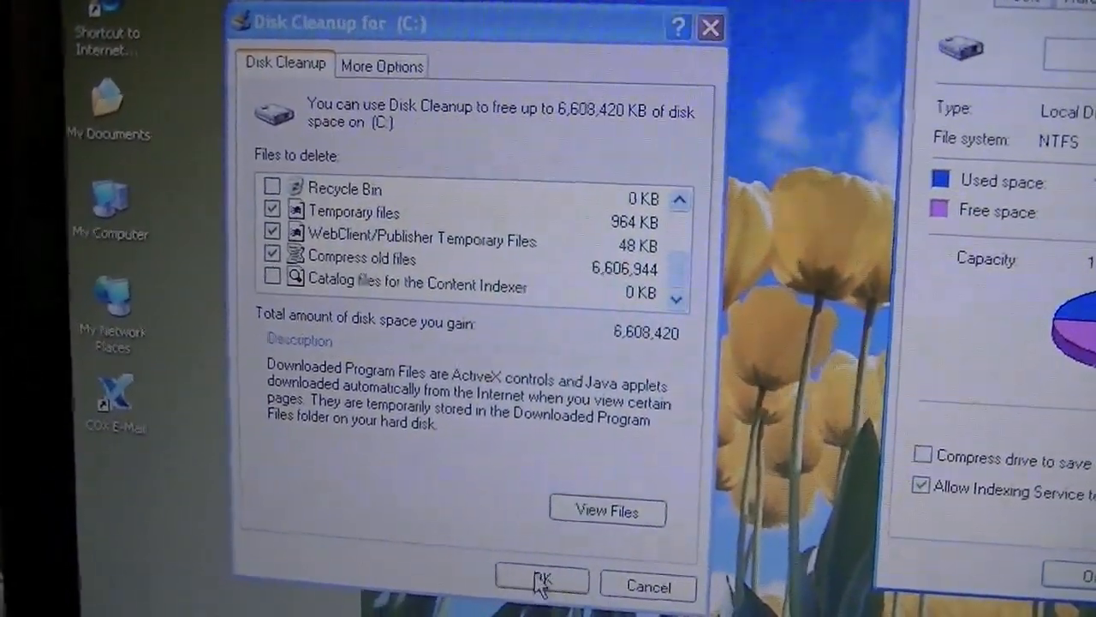
click(541, 580)
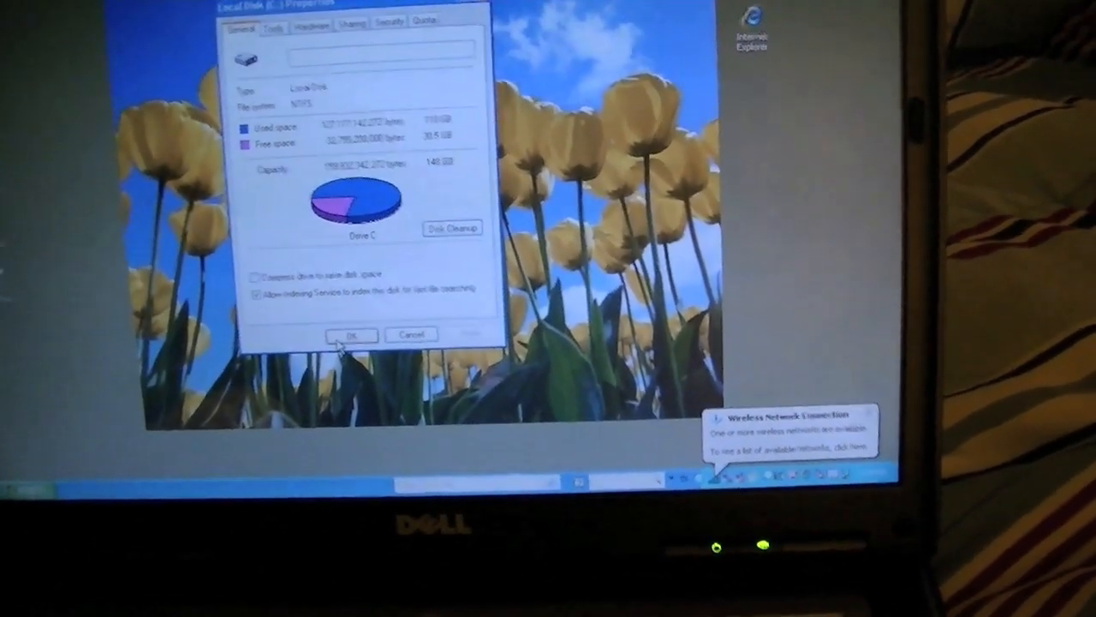
Dismiss the drive C properties window and open Control Panel from Start > Settings
click(349, 334)
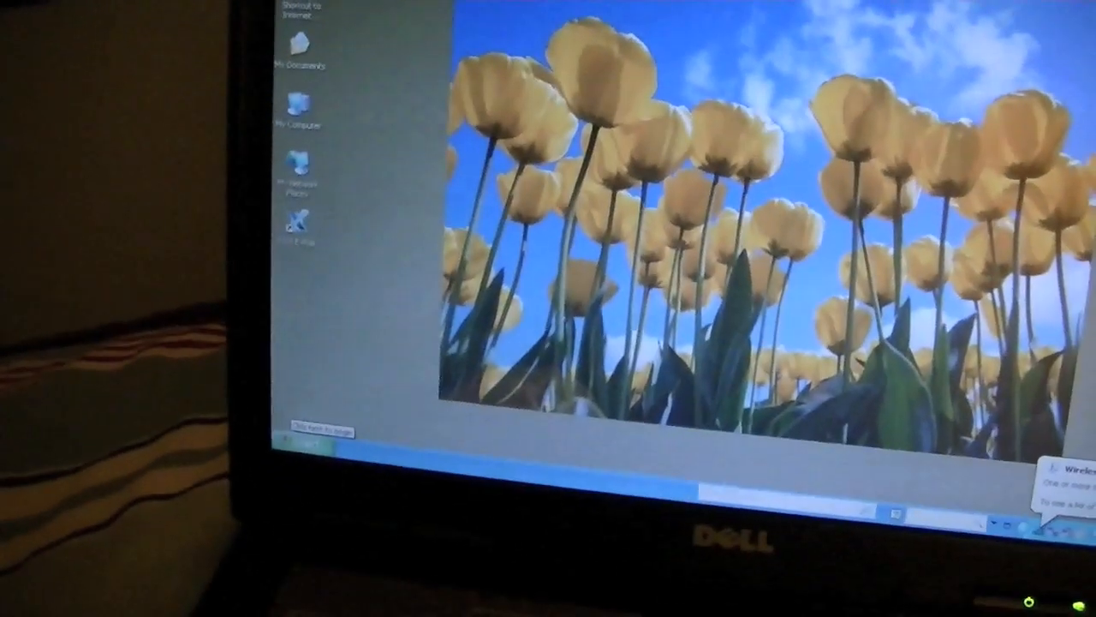
click(292, 493)
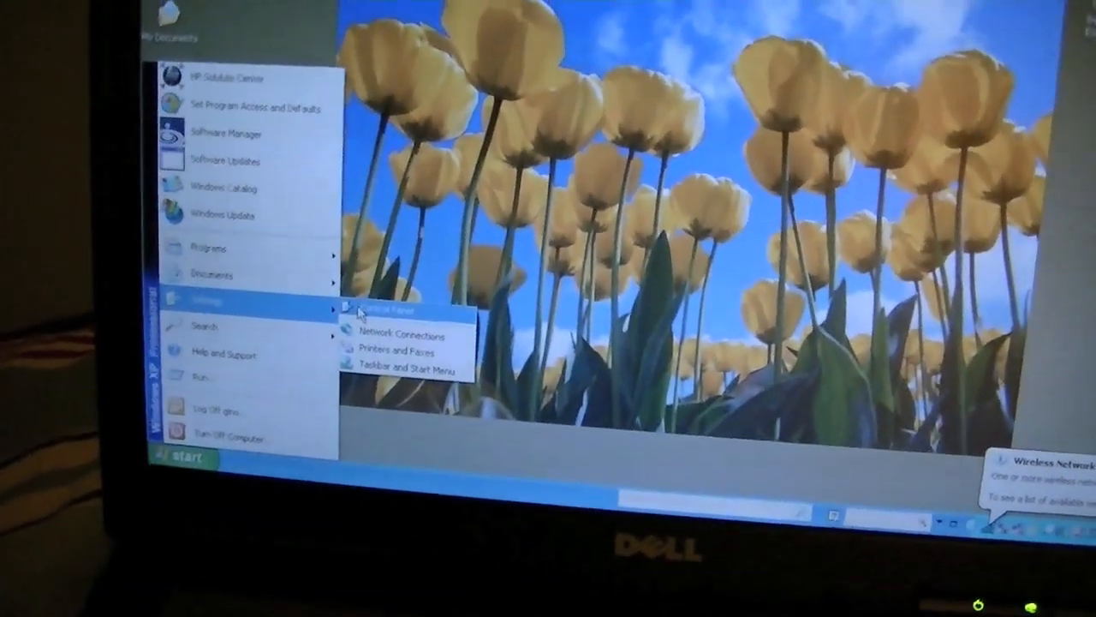
click(381, 308)
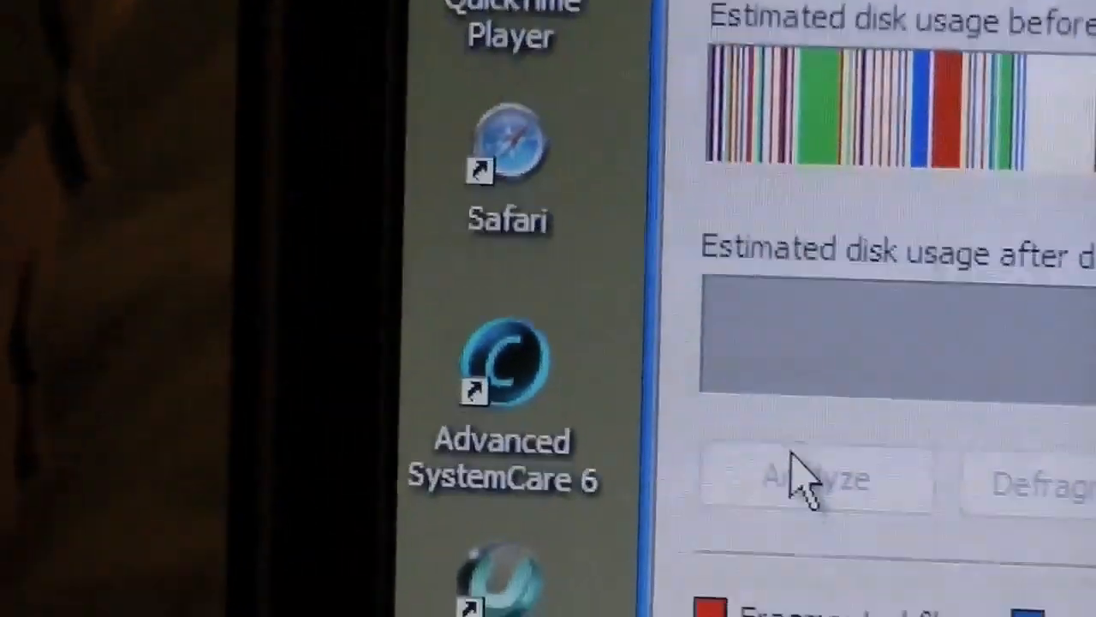
Analyze volume C: in Disk Defragmenter to view its current fragmentation map
click(814, 478)
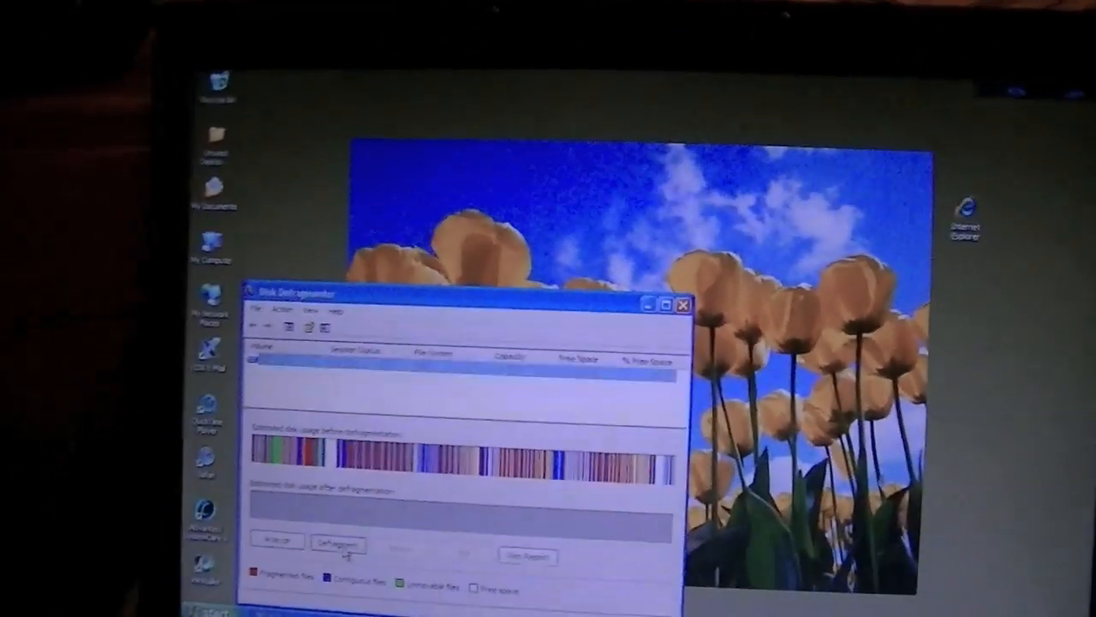
Start defragmenting the C: volume with the Defragment button
click(336, 543)
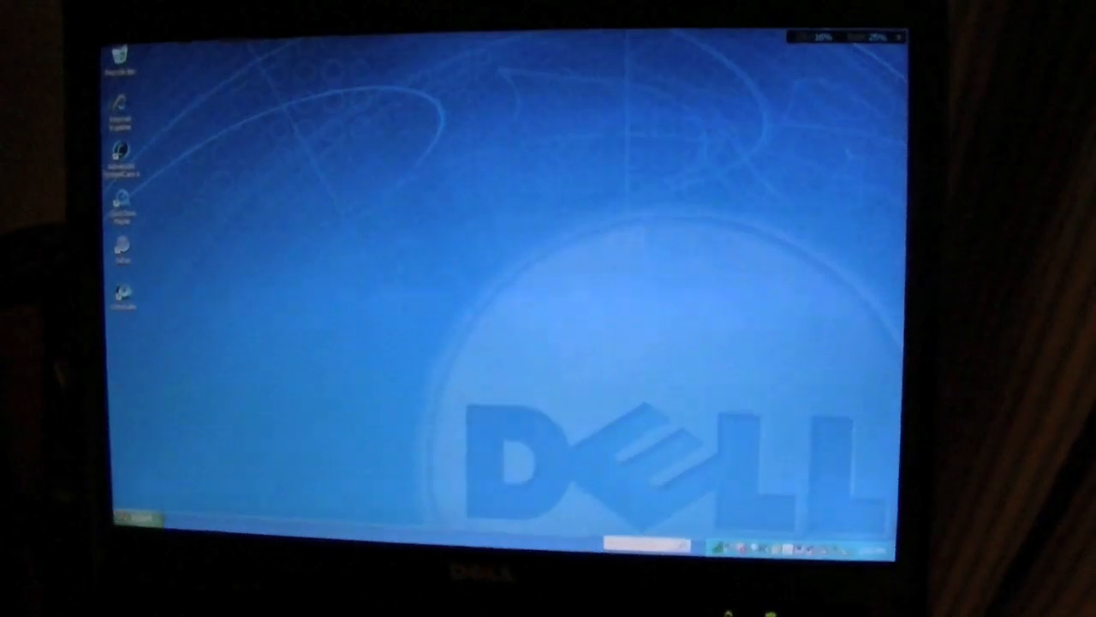
Expand All Programs from the Start menu to list every installed program
click(155, 512)
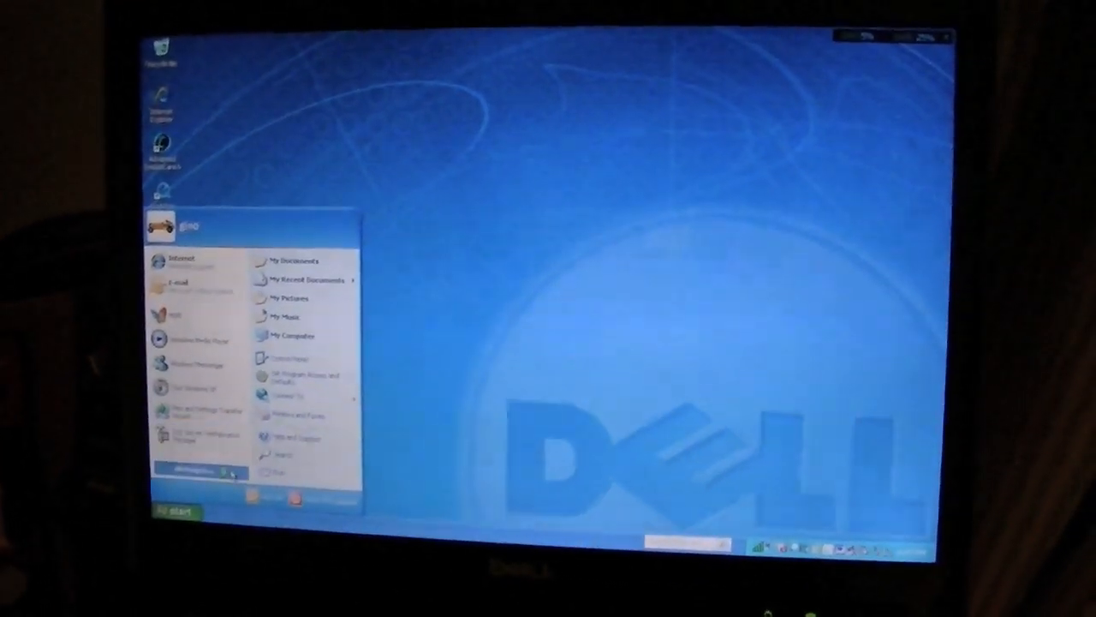
click(189, 478)
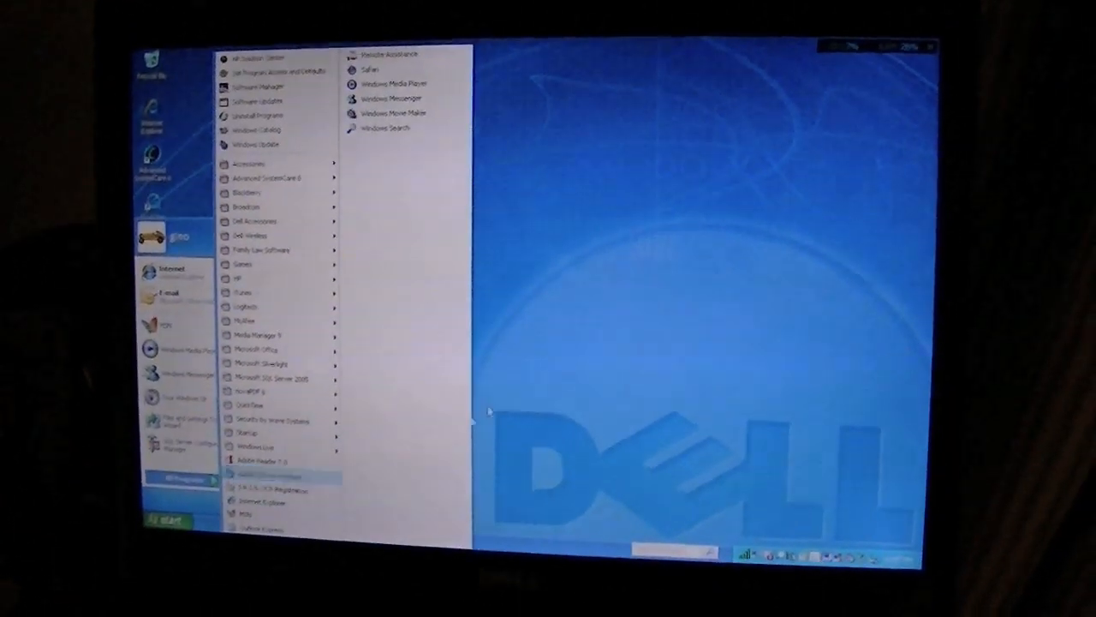